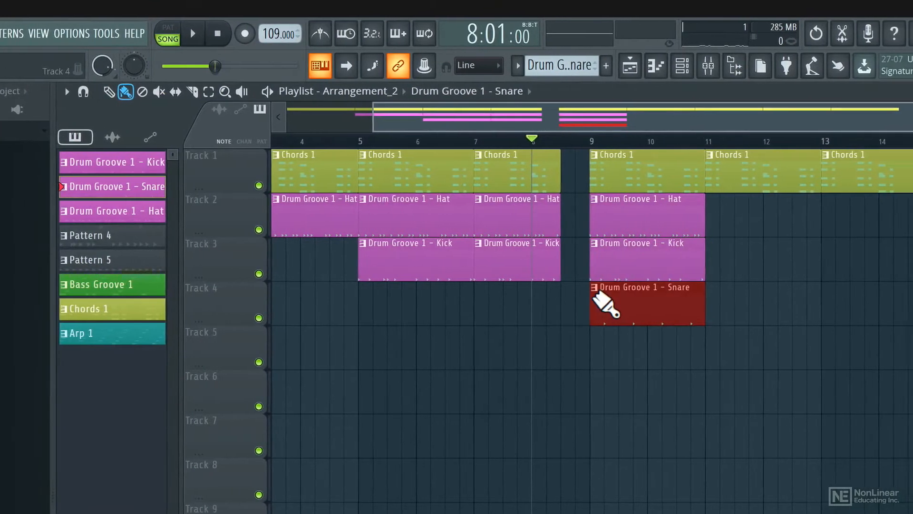
# Paint the Drum Groove 1 - Snare clip at bar 9 on Track 4, then select Bass Groove 1
pyautogui.click(193, 34)
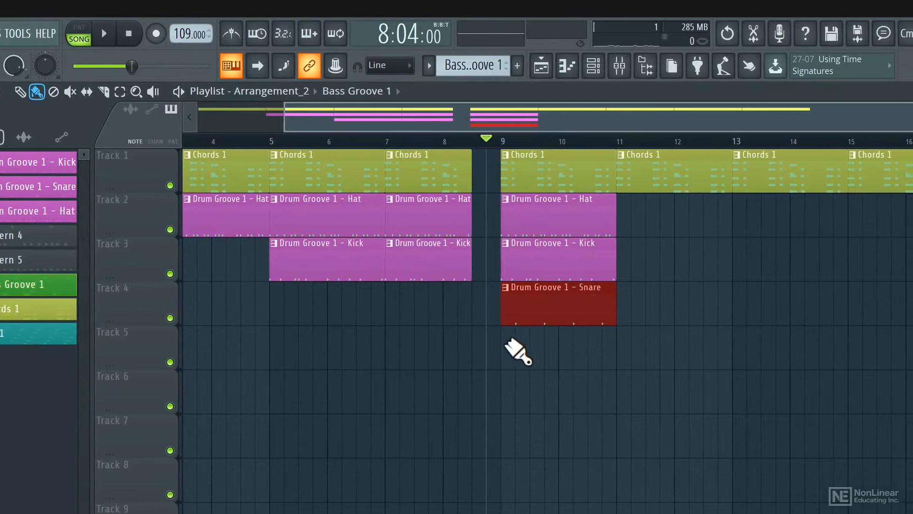
pyautogui.click(104, 34)
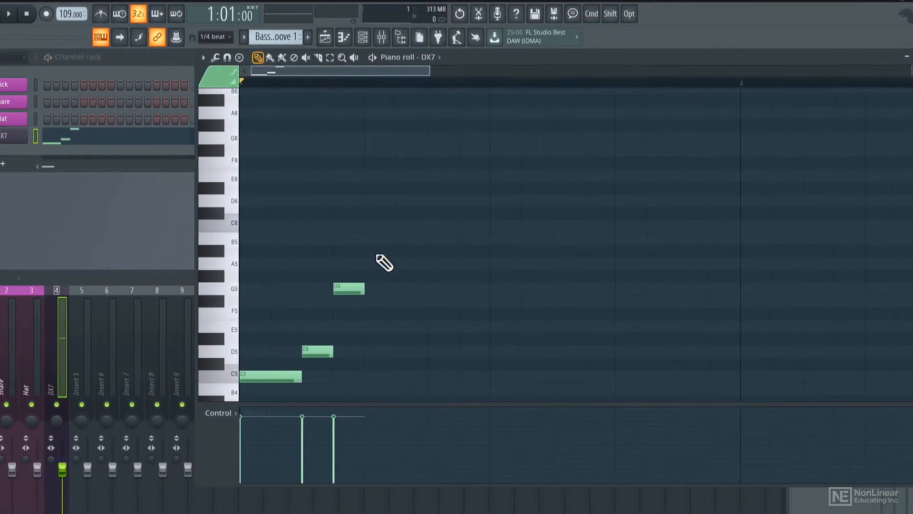
# Draw an A5 note after G5 in the DX7 Piano roll
pyautogui.click(517, 263)
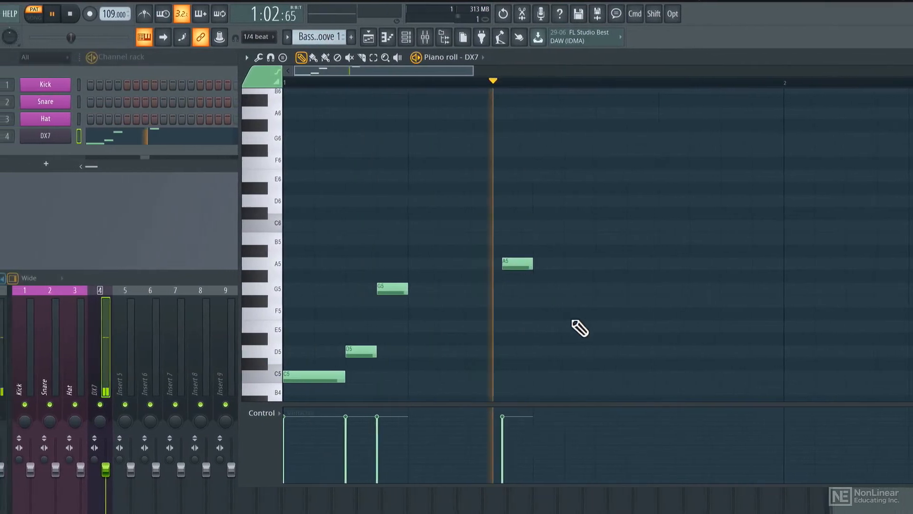